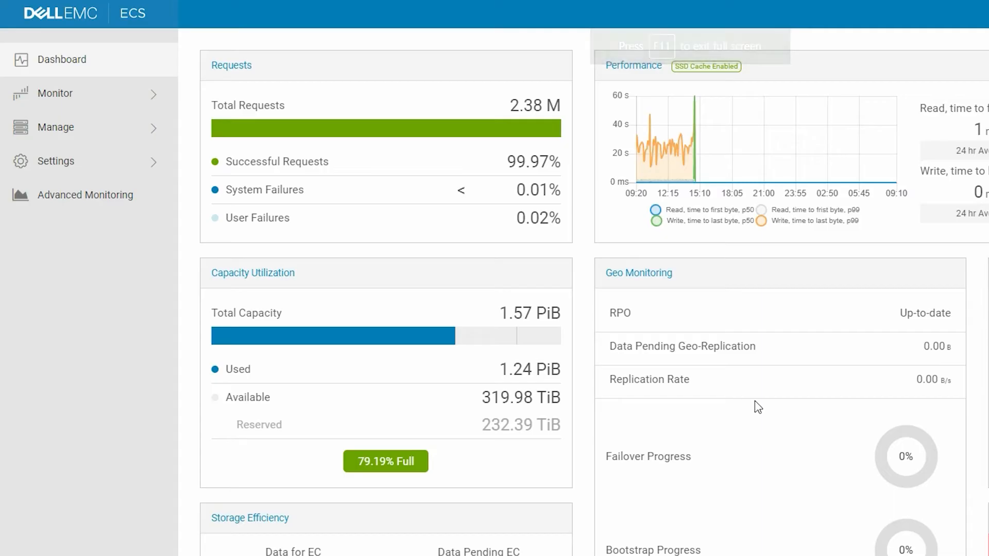
# - Go from the dashboard to the Maintenance page via Manage in the left navigation
pyautogui.click(55, 126)
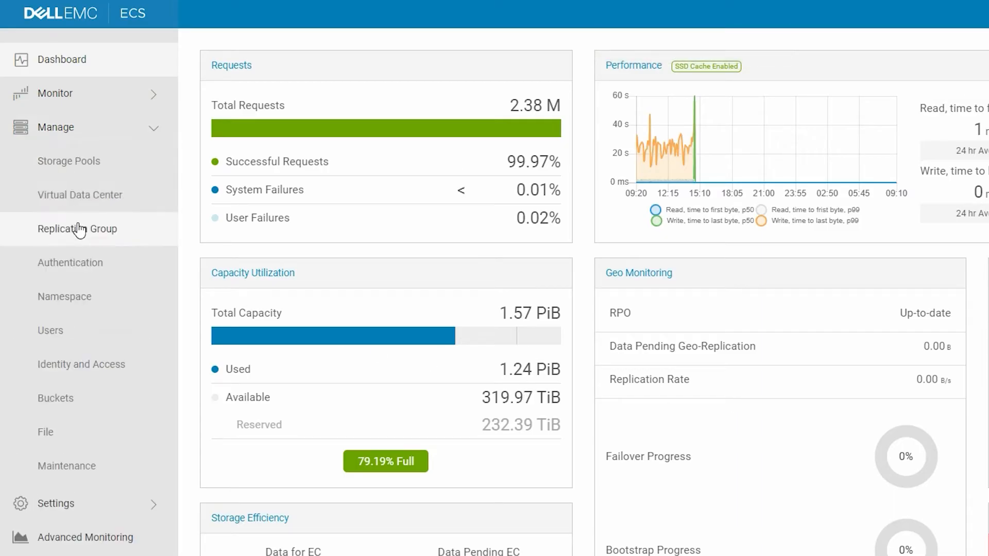
pyautogui.click(67, 465)
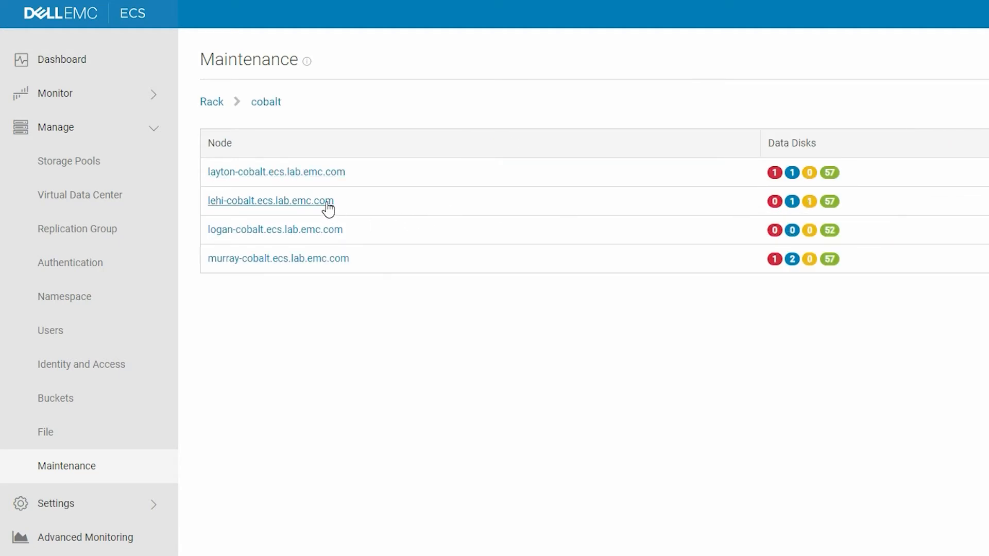
# - Show the disk list of node lehi-cobalt.ecs.lab.emc.com from rack cobalt's node list
pyautogui.click(270, 201)
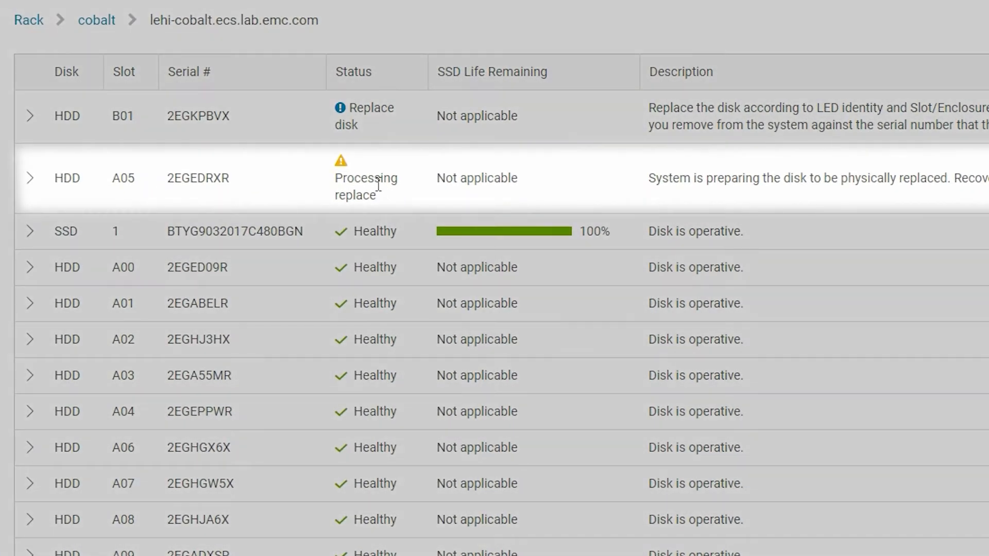